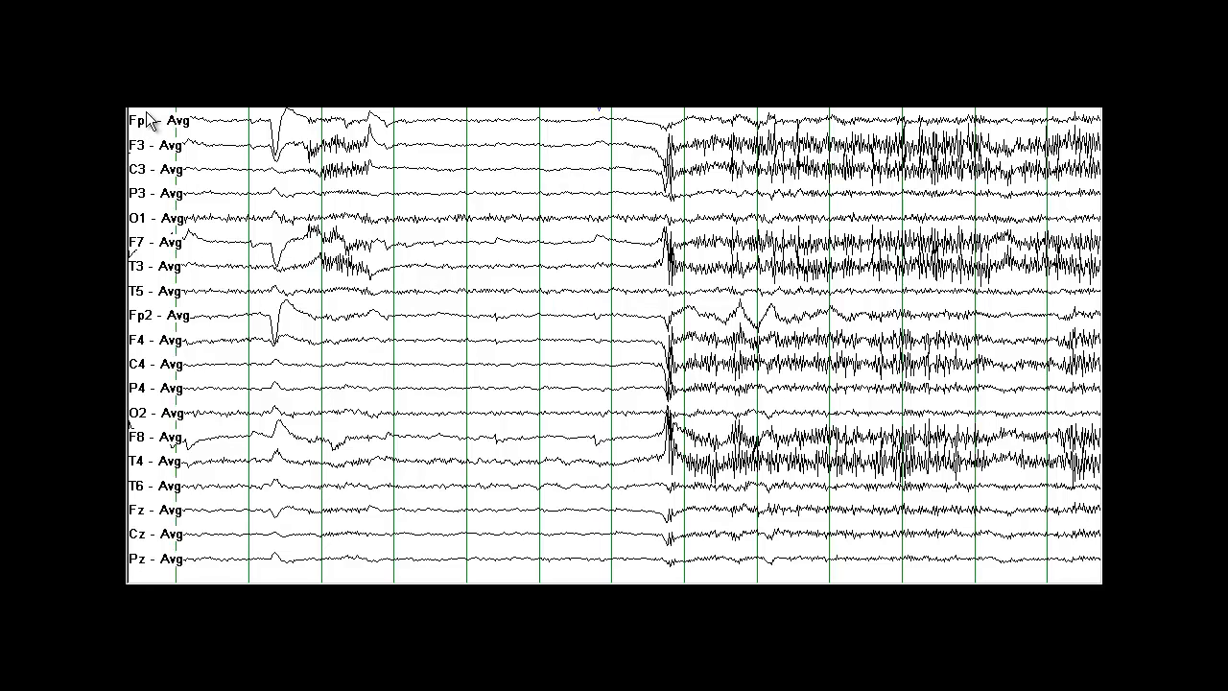
mouse_move(142, 222)
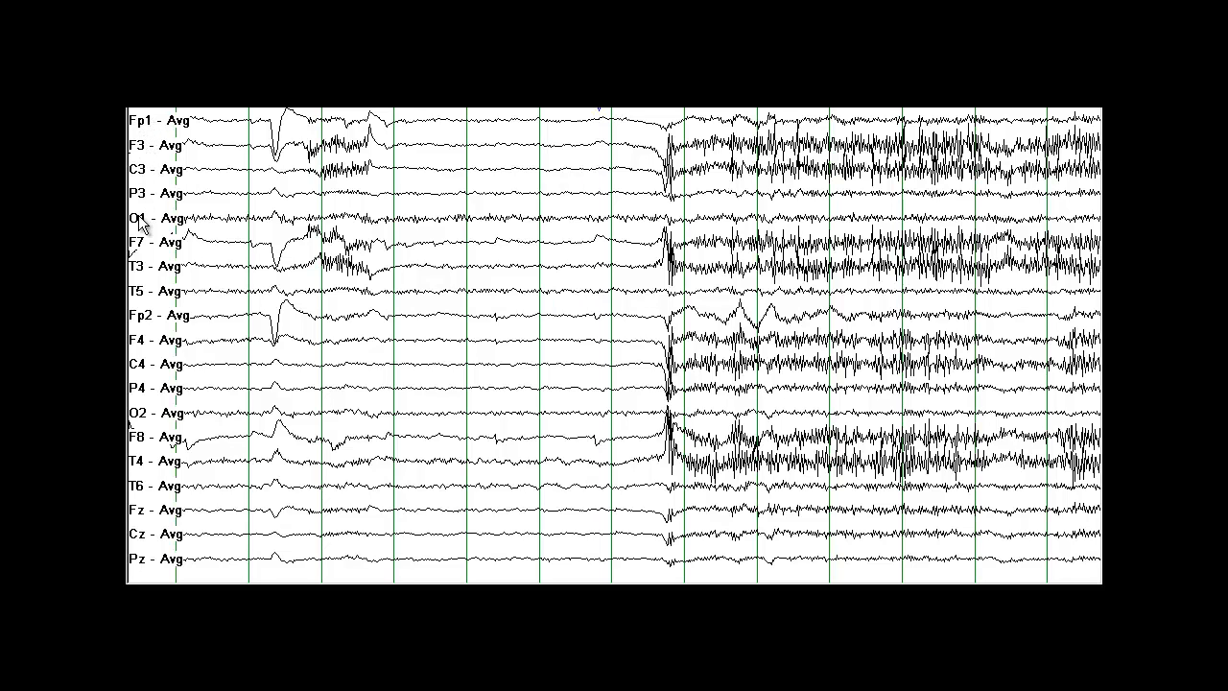
mouse_move(150, 324)
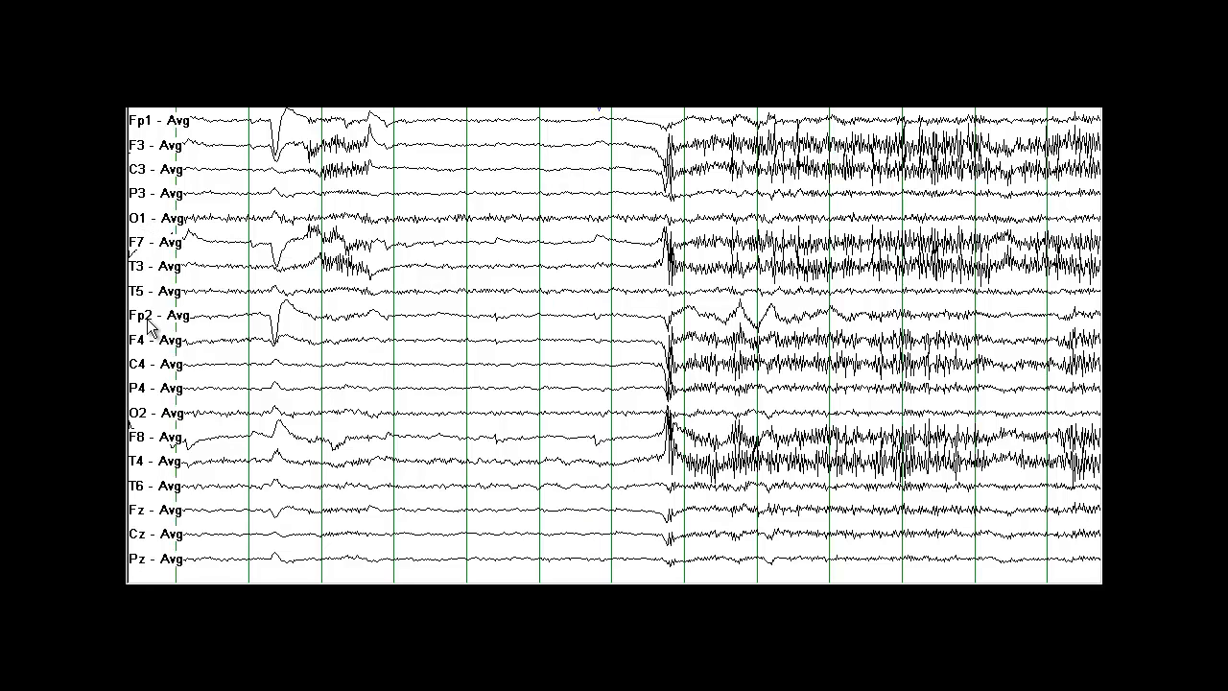
mouse_move(144, 422)
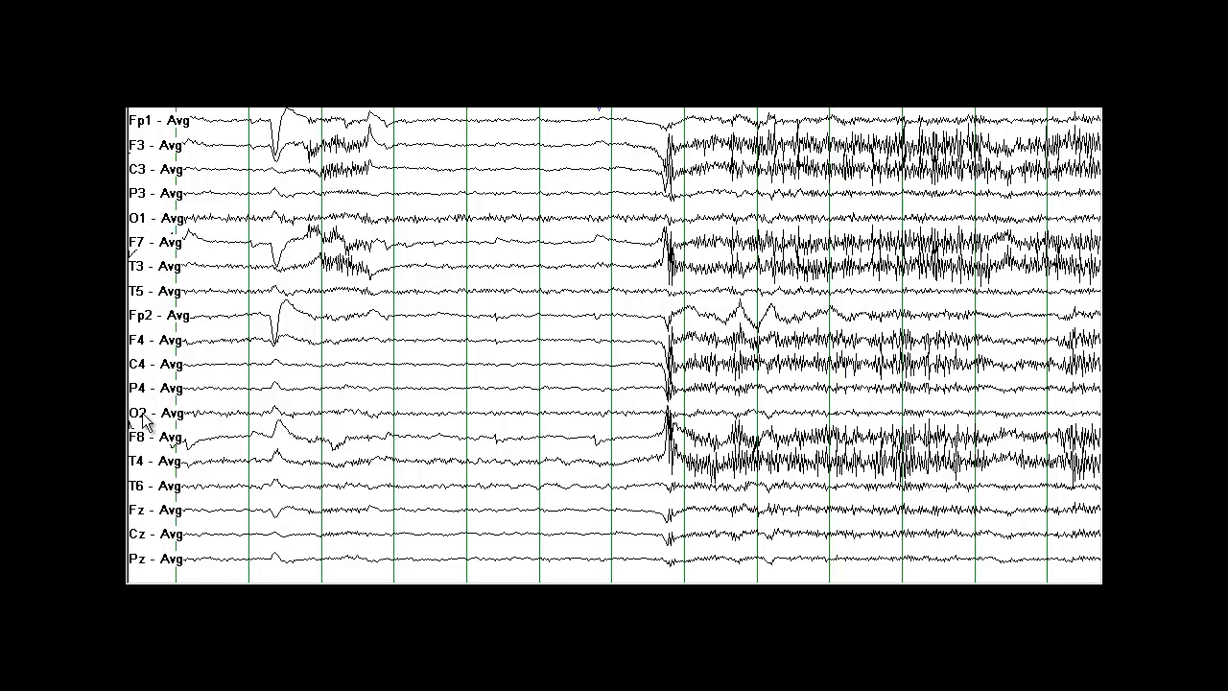
mouse_move(146, 484)
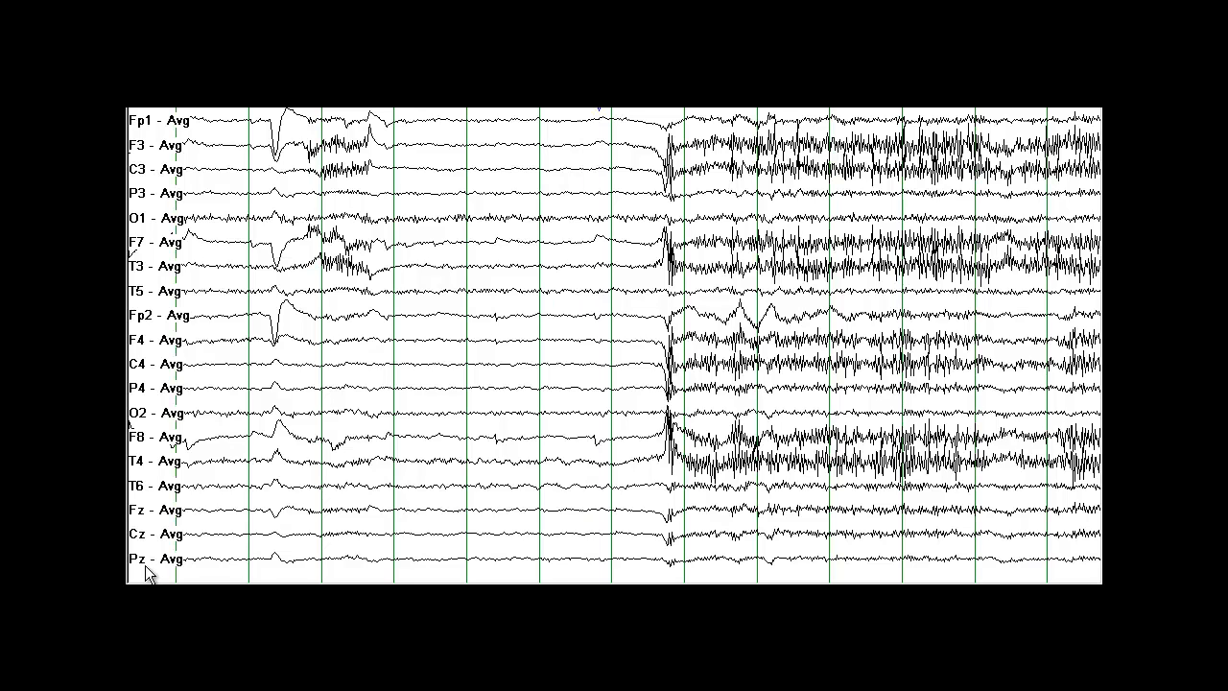
mouse_move(334, 365)
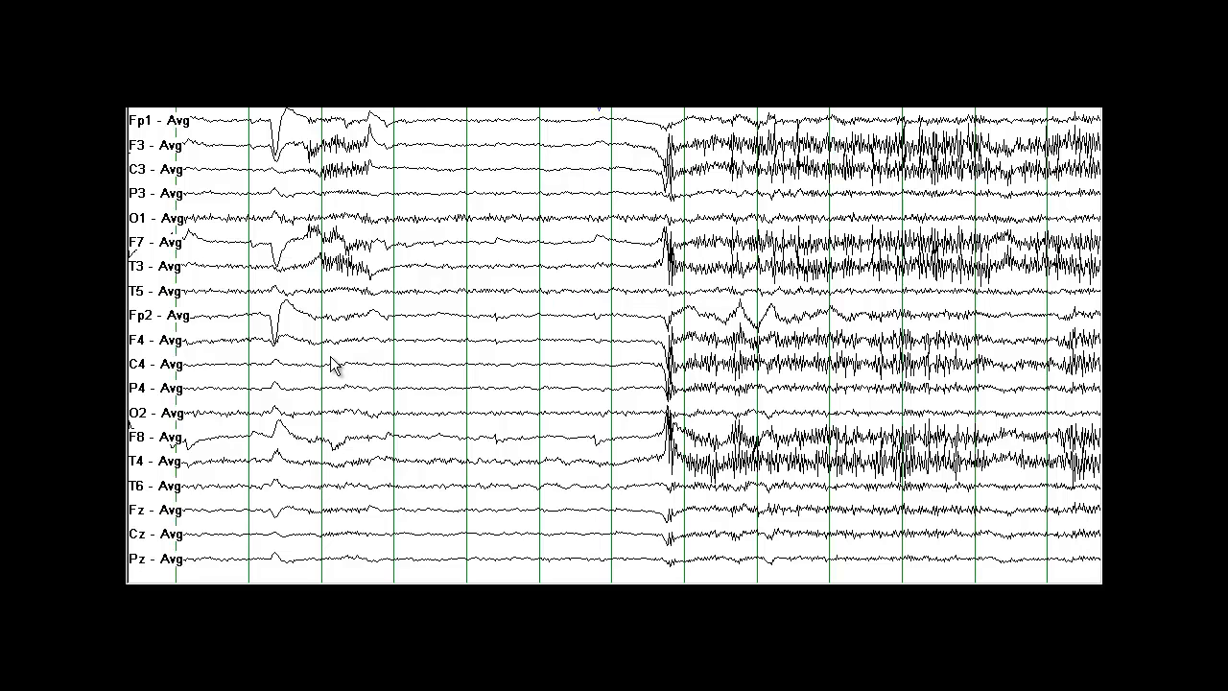
mouse_move(334, 365)
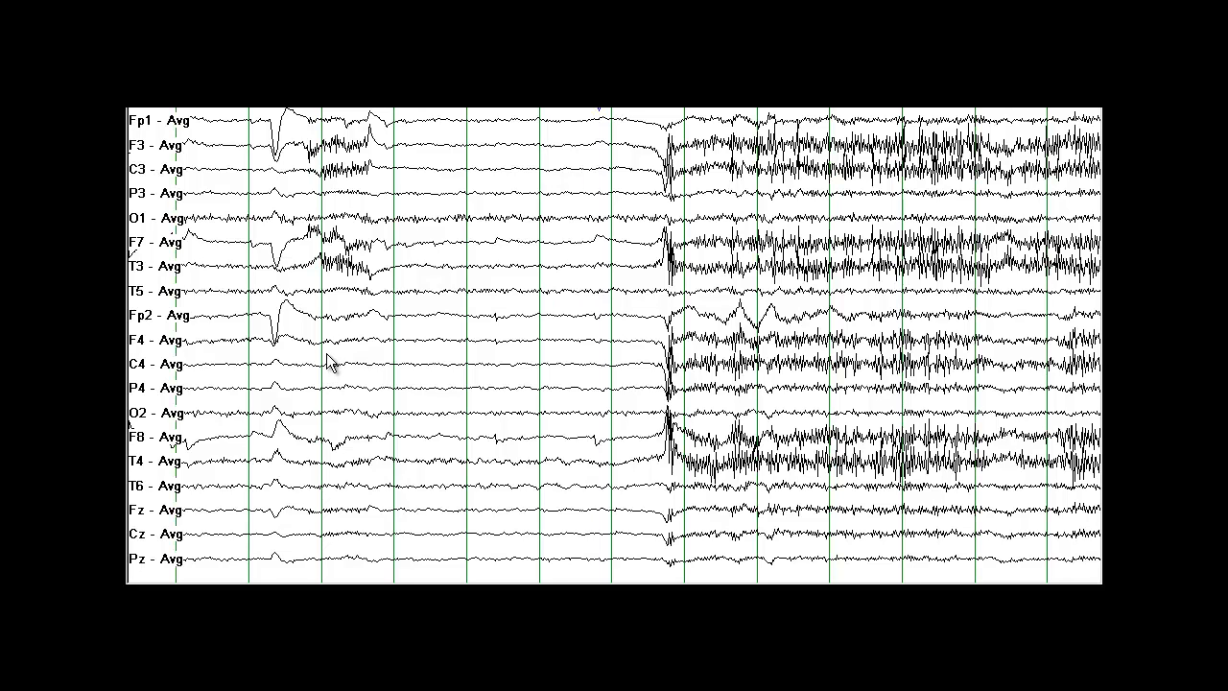
mouse_move(403, 318)
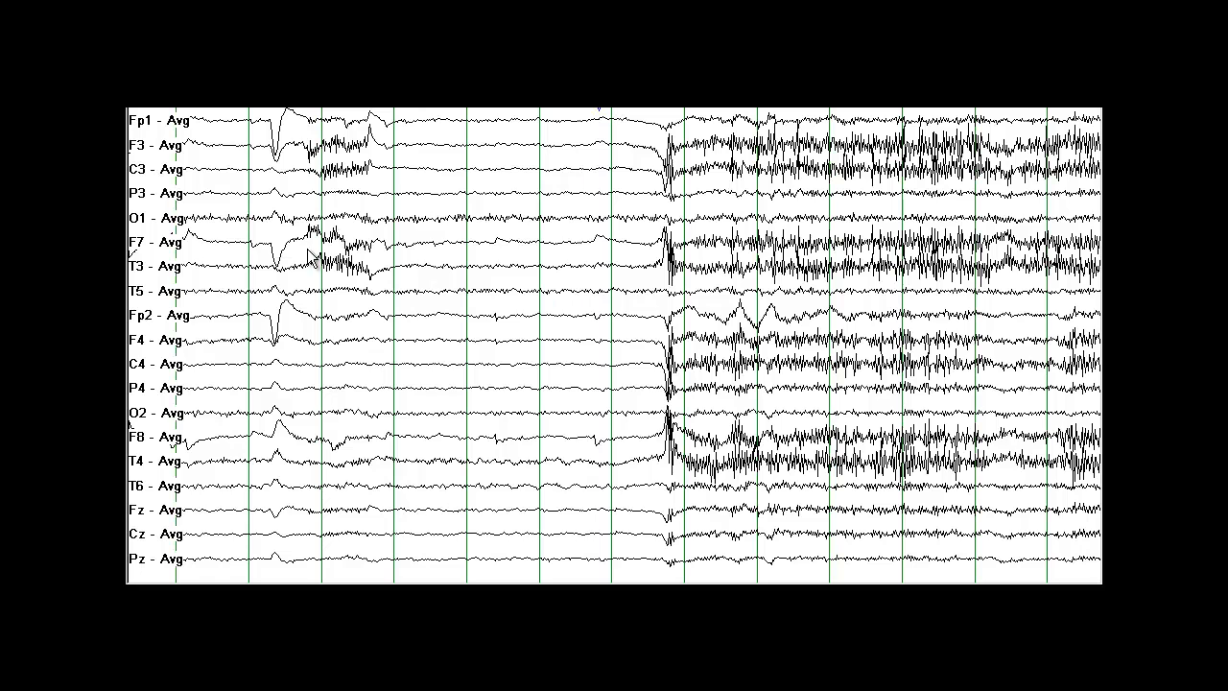
mouse_move(142, 247)
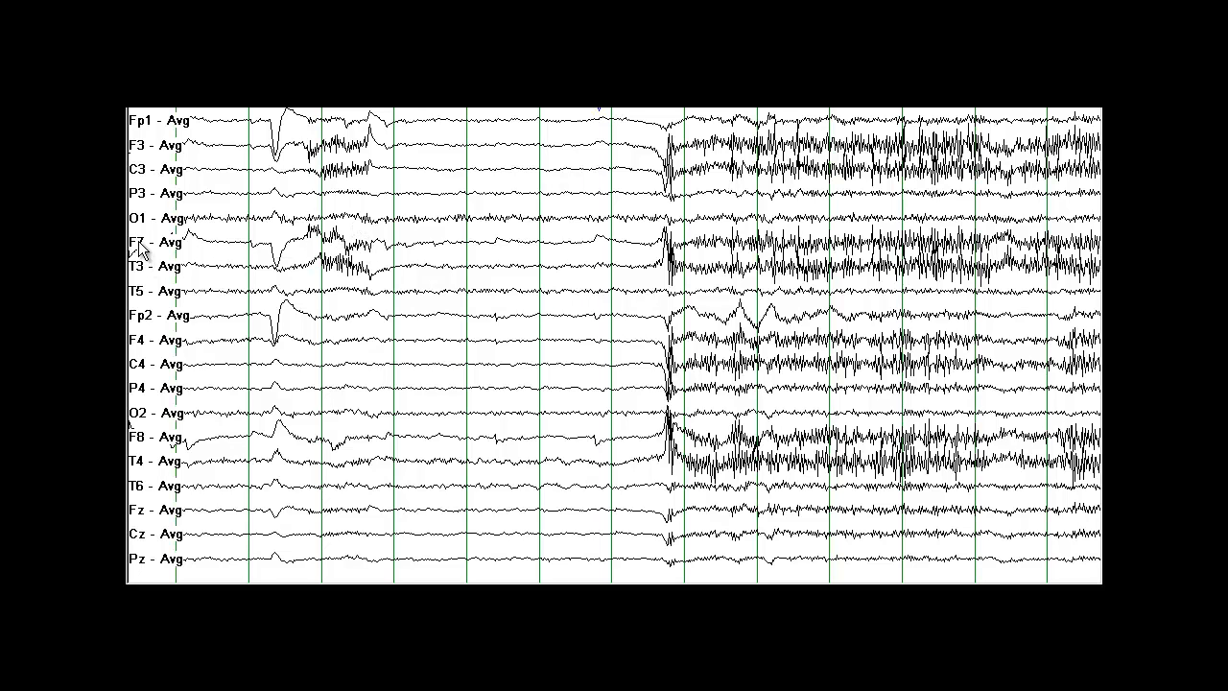
mouse_move(154, 273)
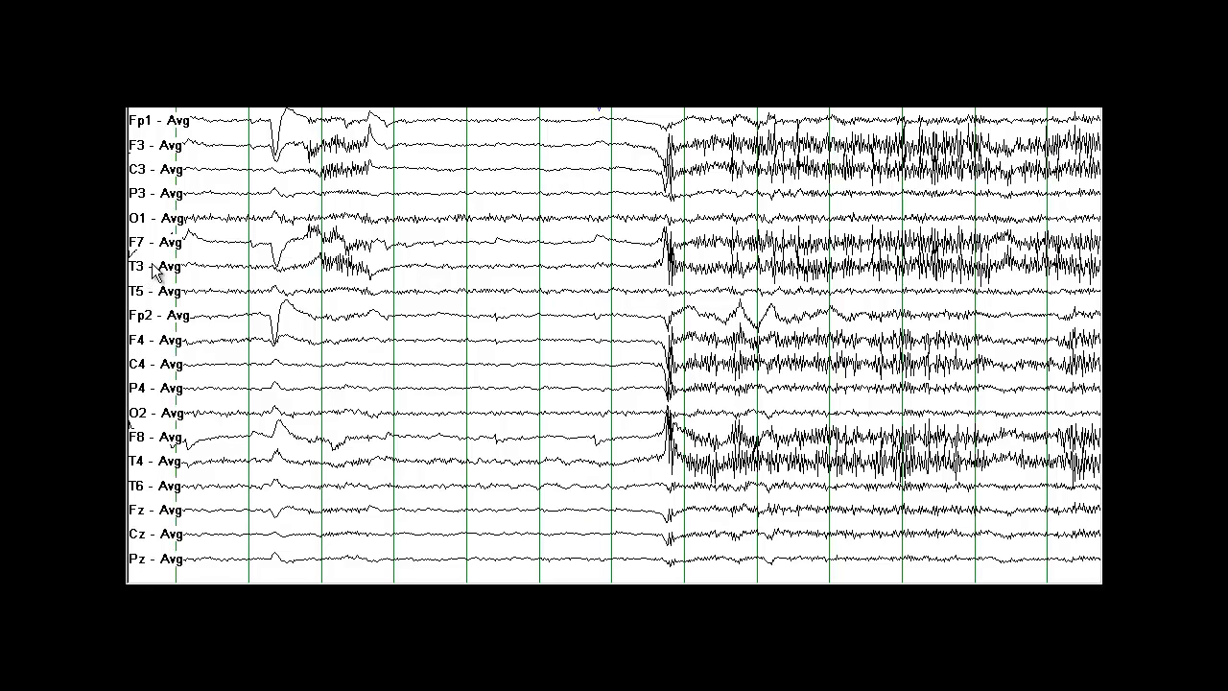
mouse_move(144, 181)
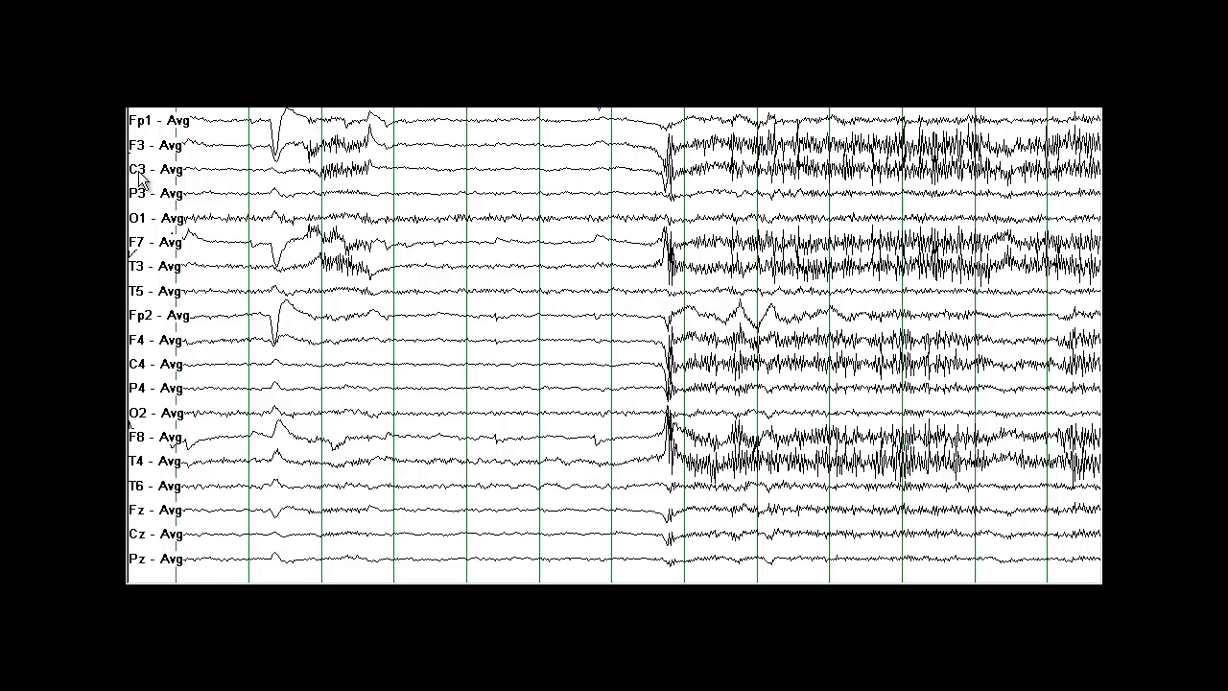
mouse_move(674, 564)
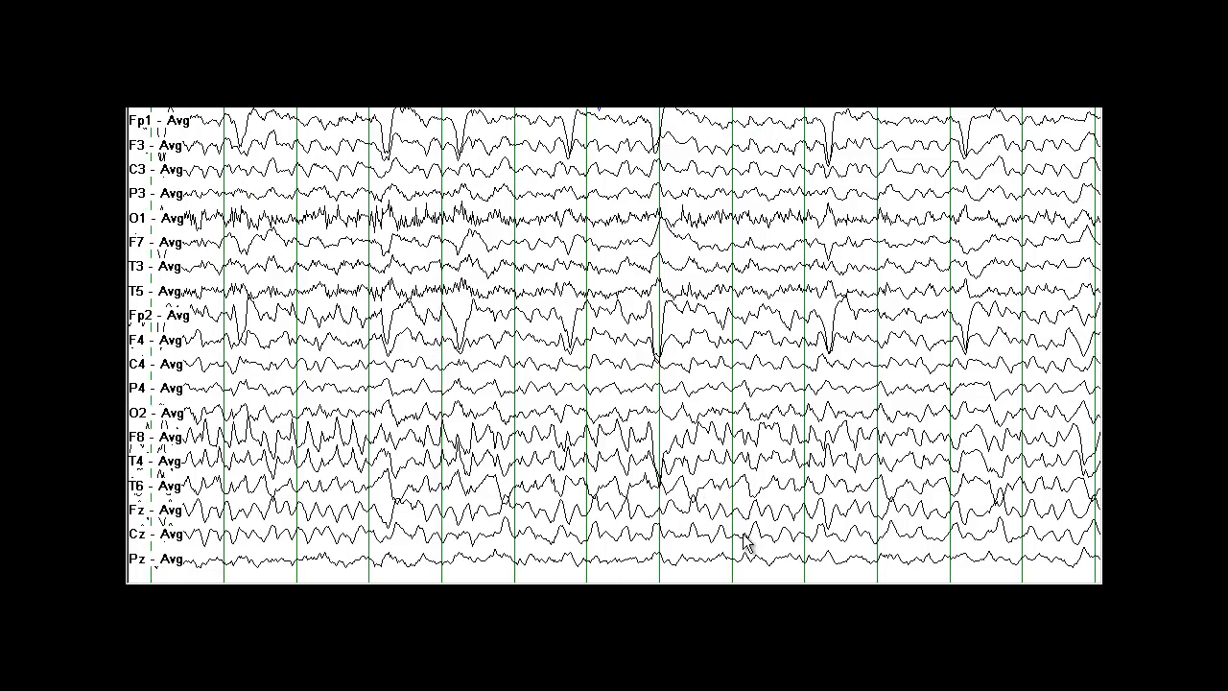
mouse_move(749, 456)
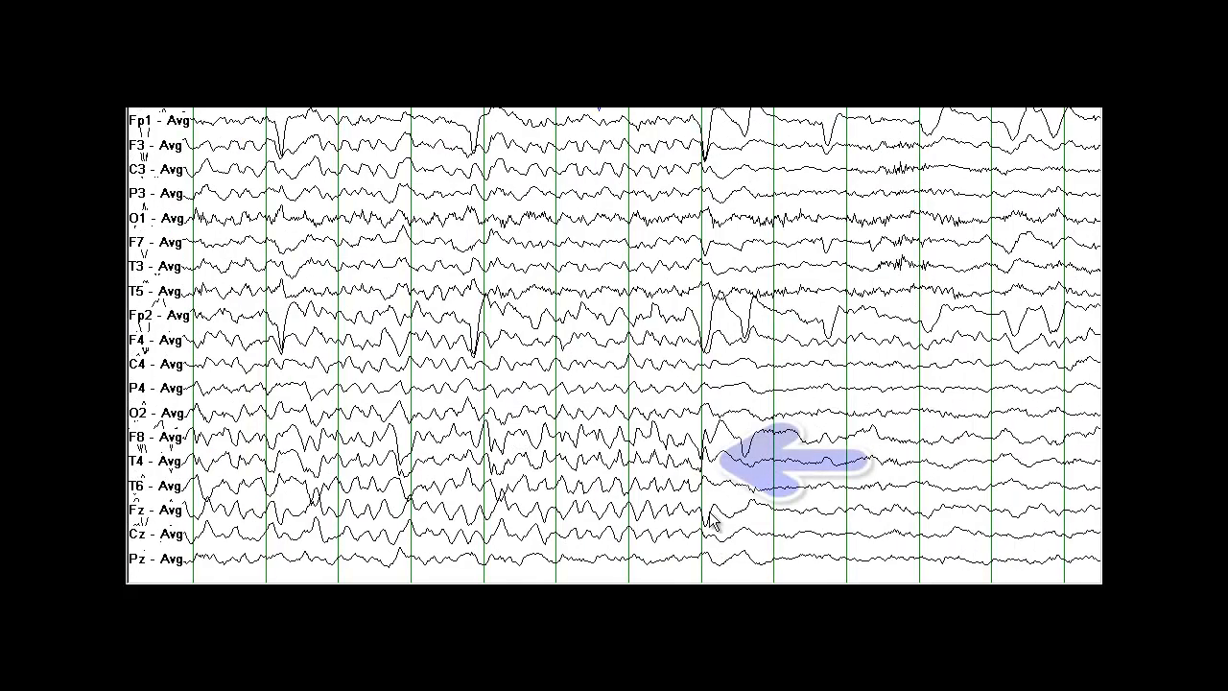
mouse_move(555, 488)
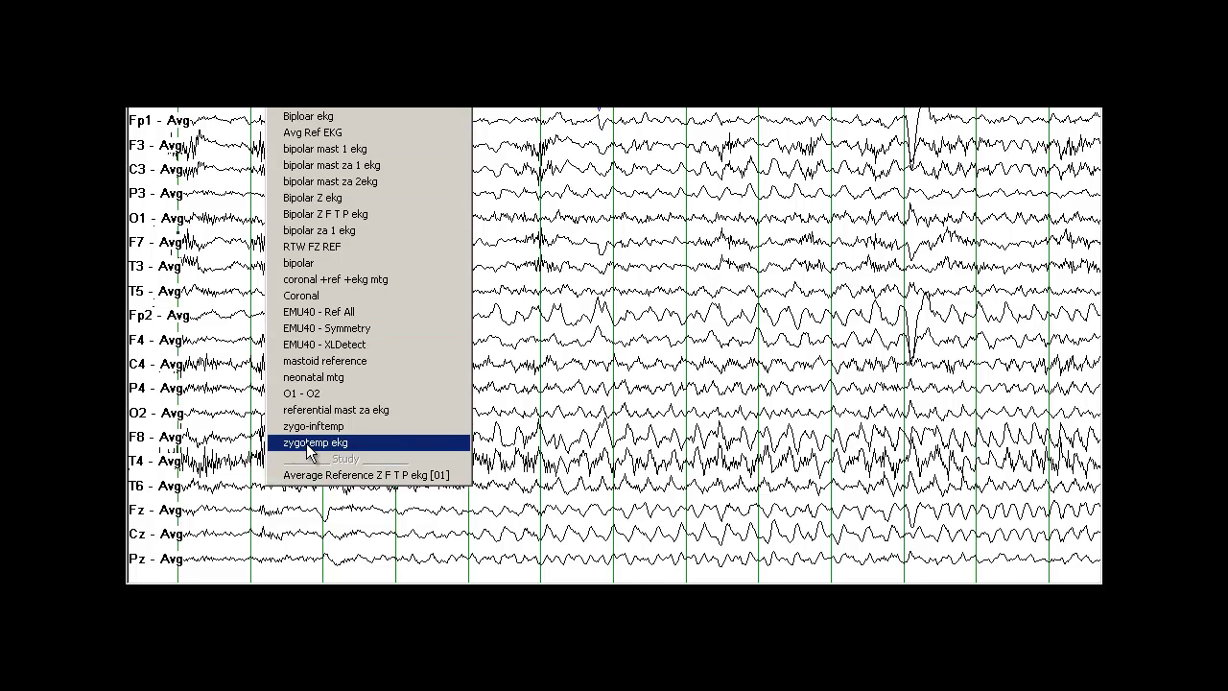
Switch the display to the 'zygotemp ekg' bipolar montage with the EKG channel.
click(315, 441)
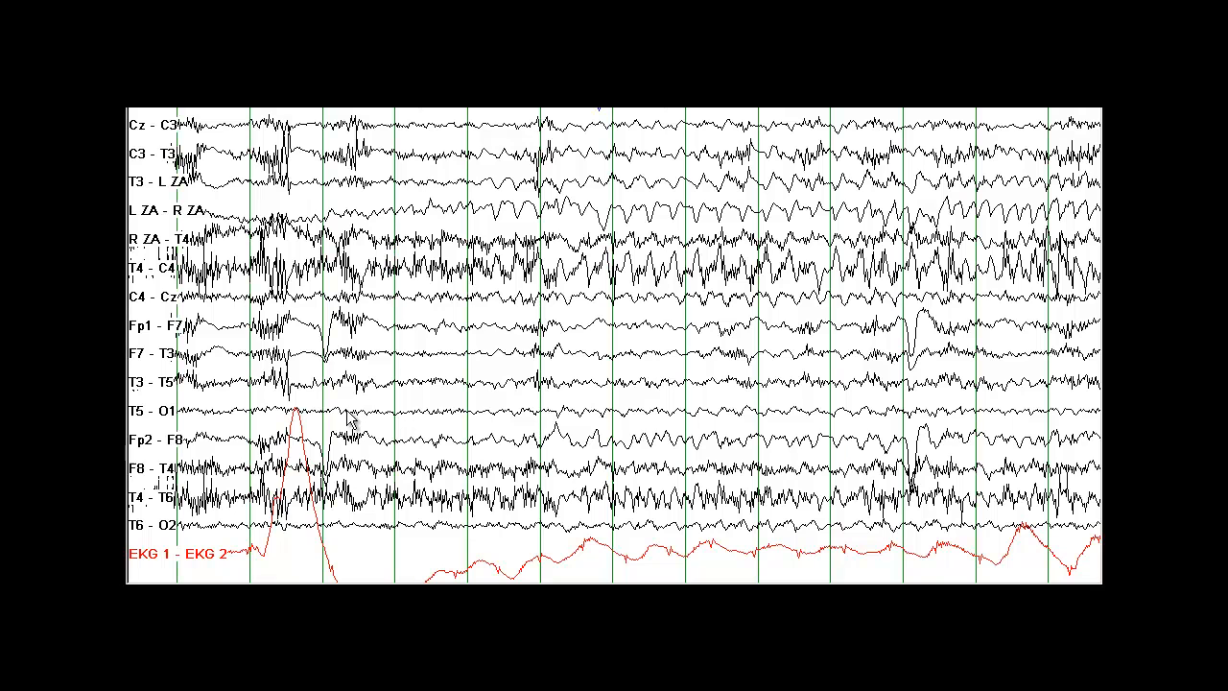
mouse_move(350, 420)
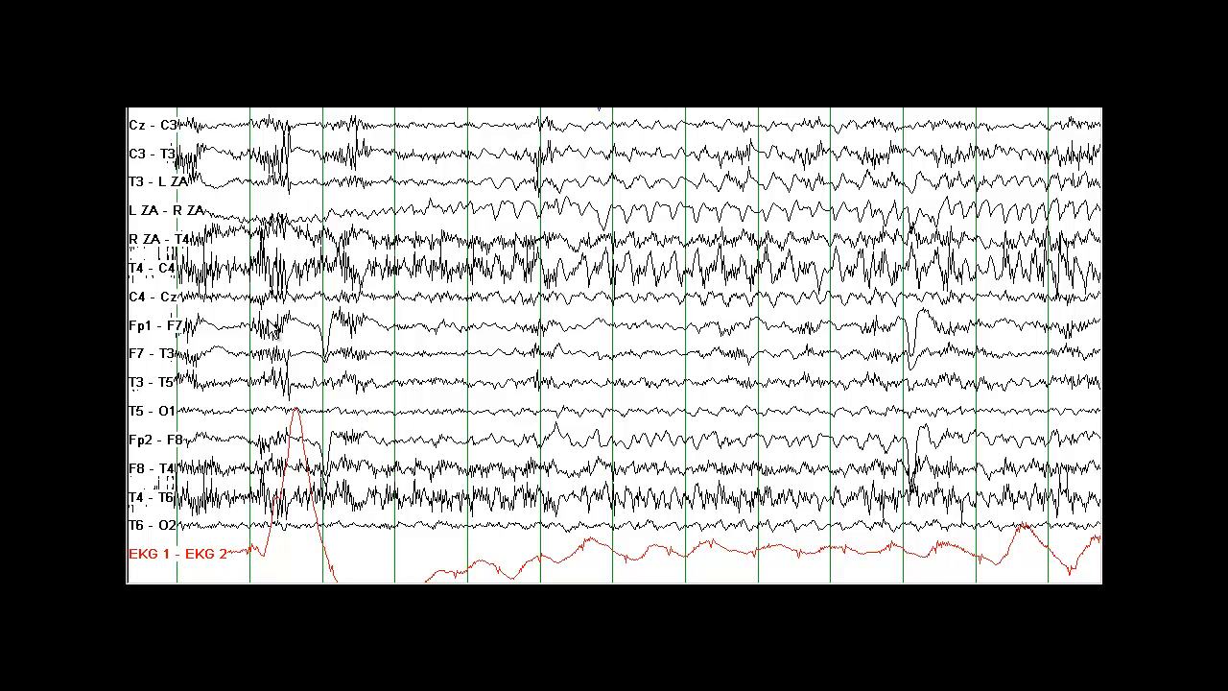
mouse_move(152, 151)
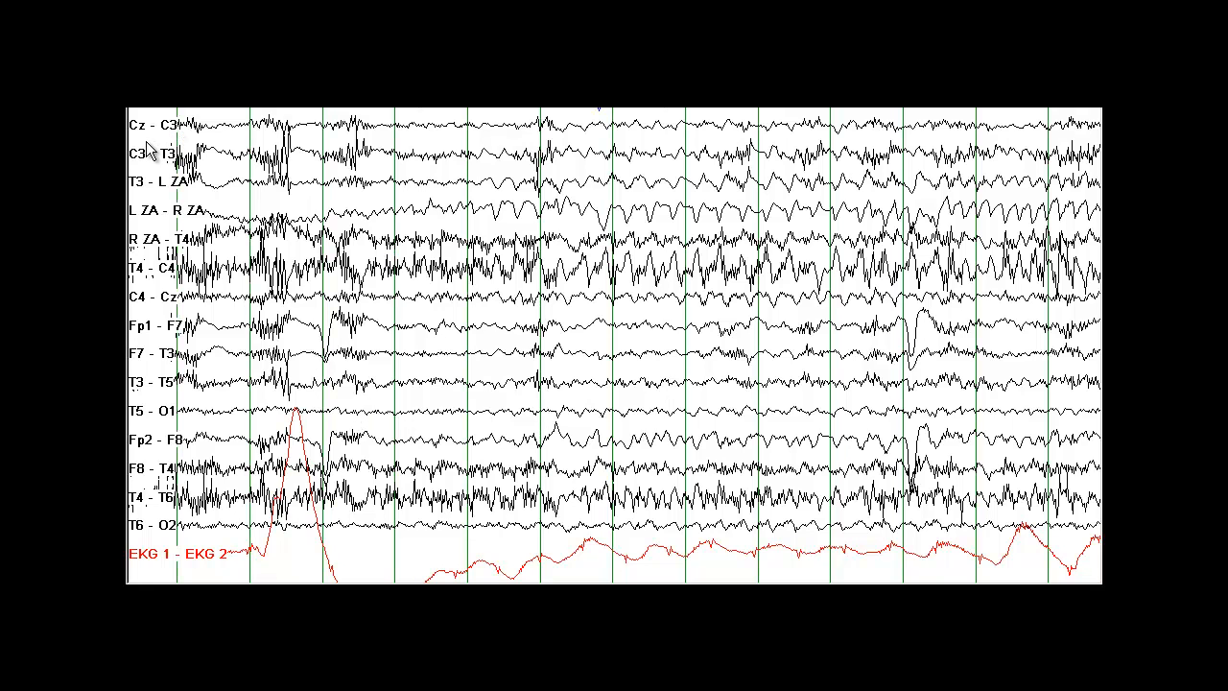
mouse_move(153, 223)
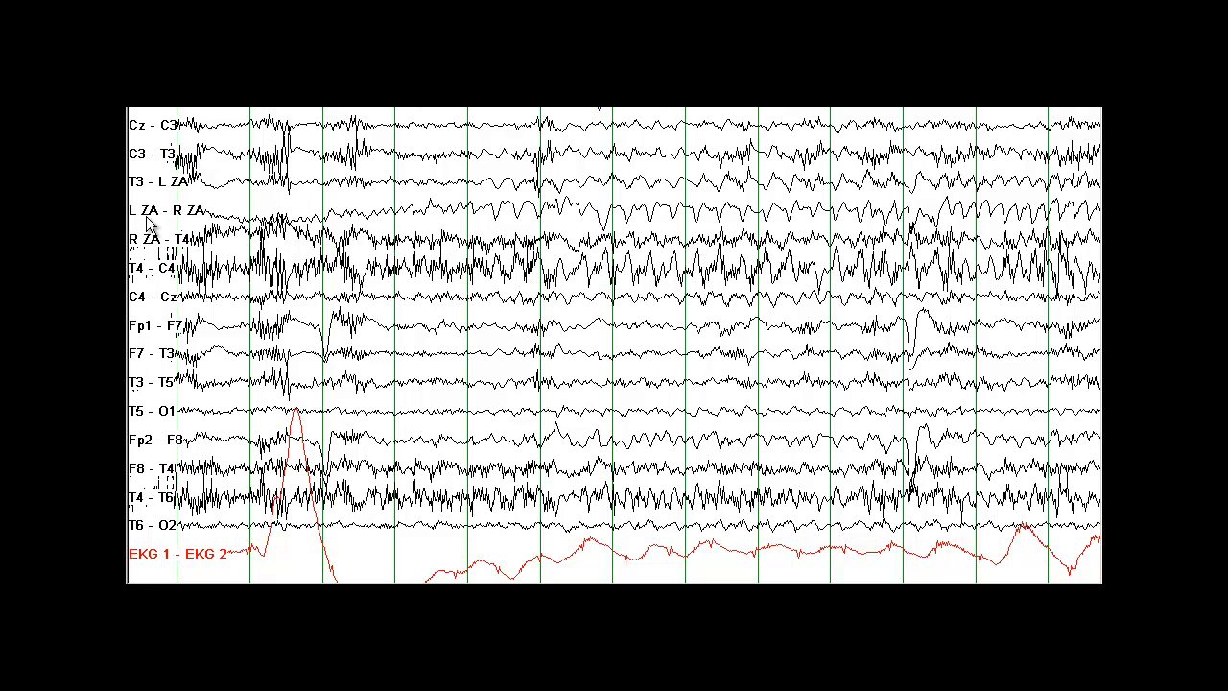
mouse_move(171, 219)
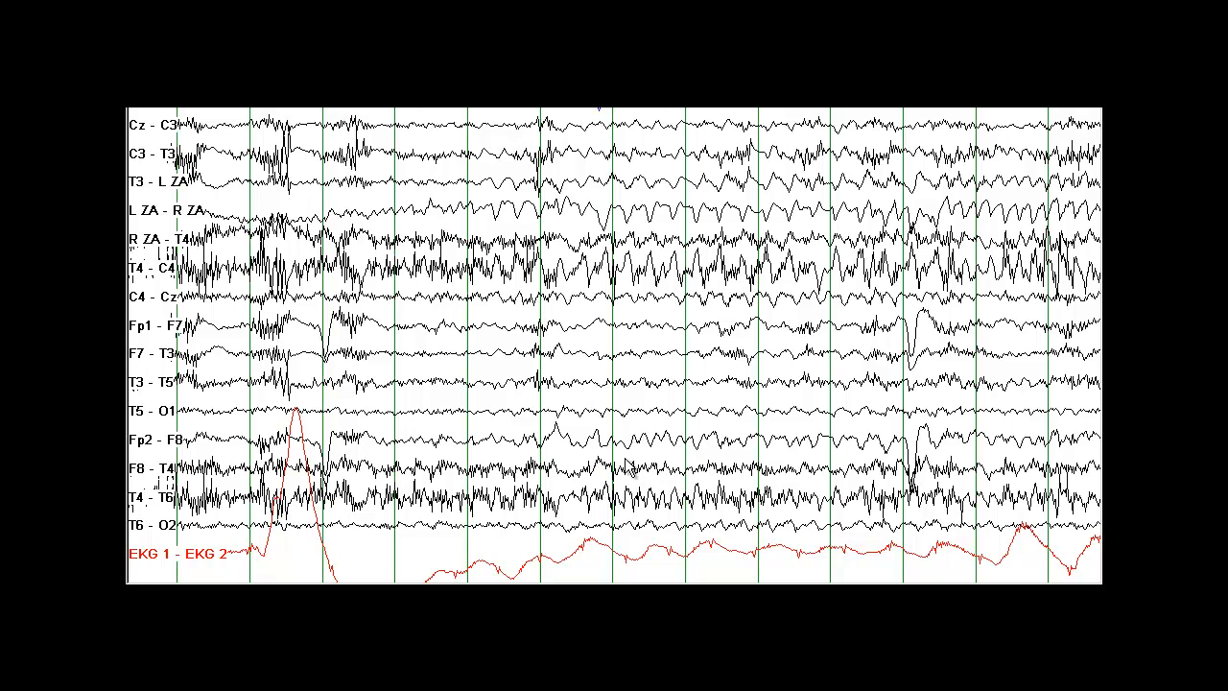
mouse_move(561, 380)
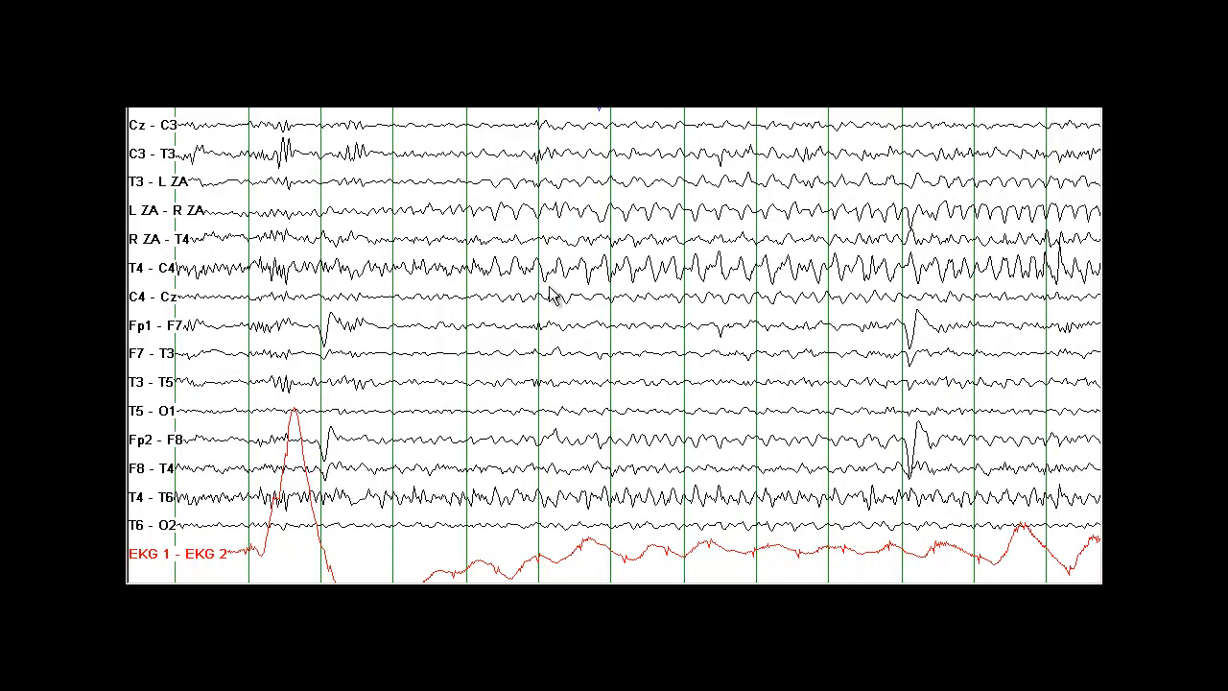
Mark the rhythmic seizure discharges in the R ZA–T4 and T4–C4 channels.
drag(307, 195, 1065, 272)
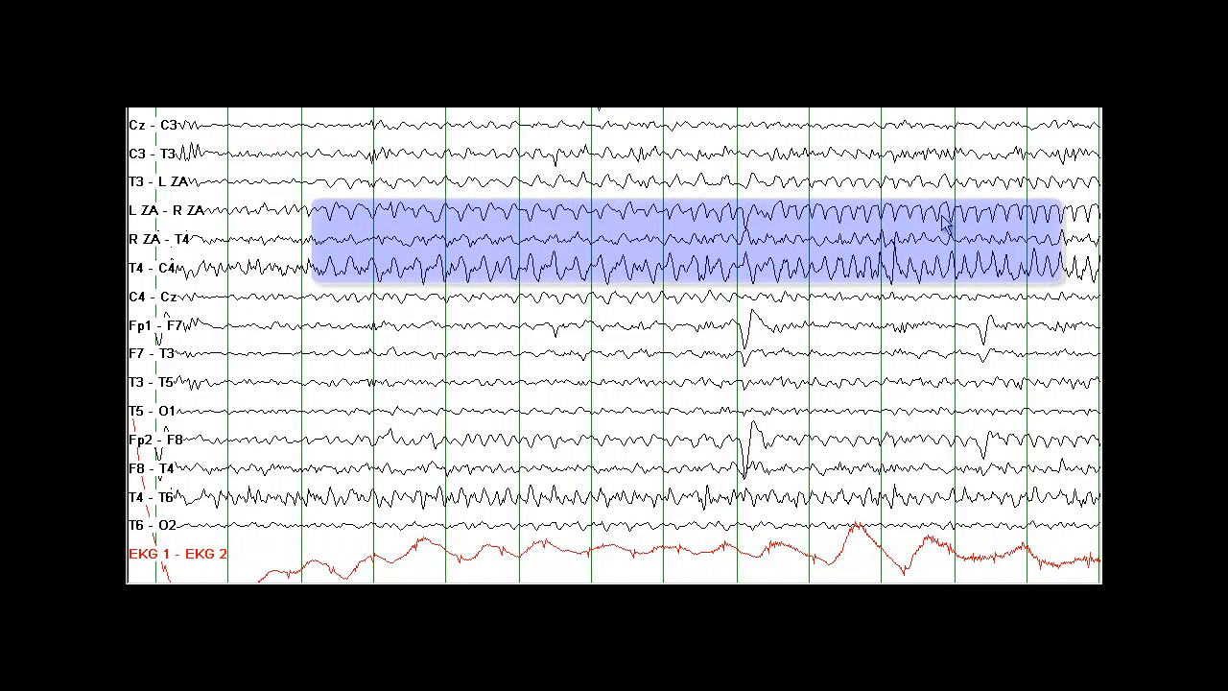
mouse_move(852, 247)
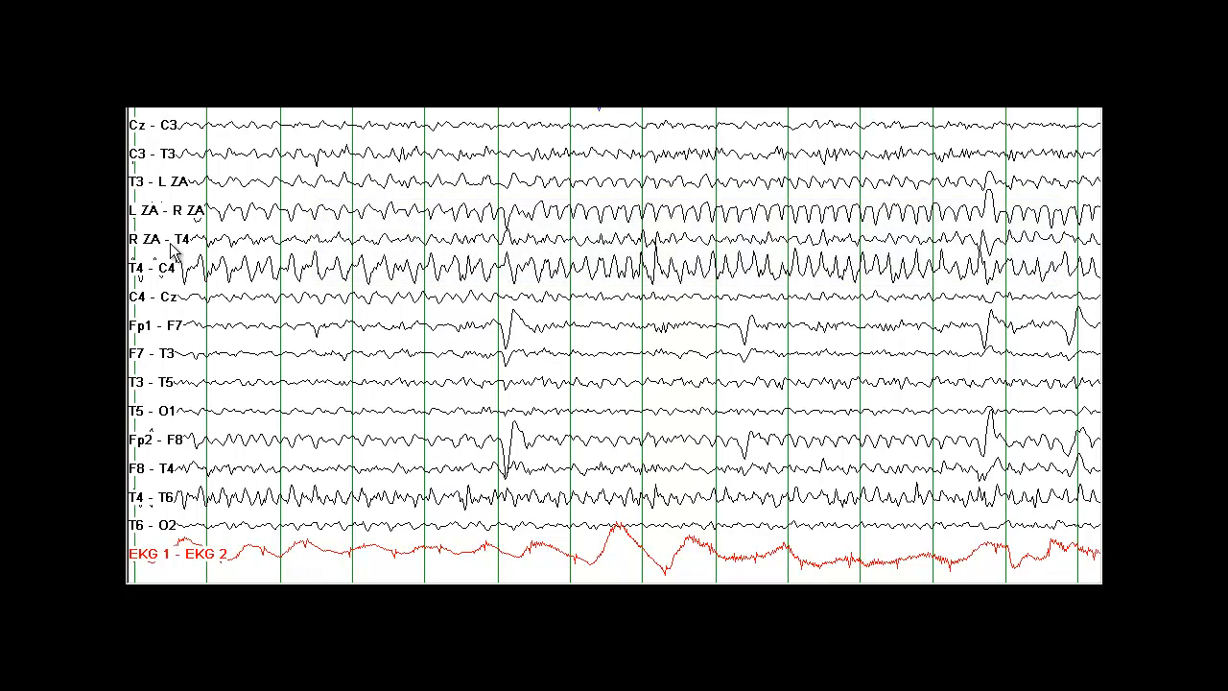
mouse_move(216, 251)
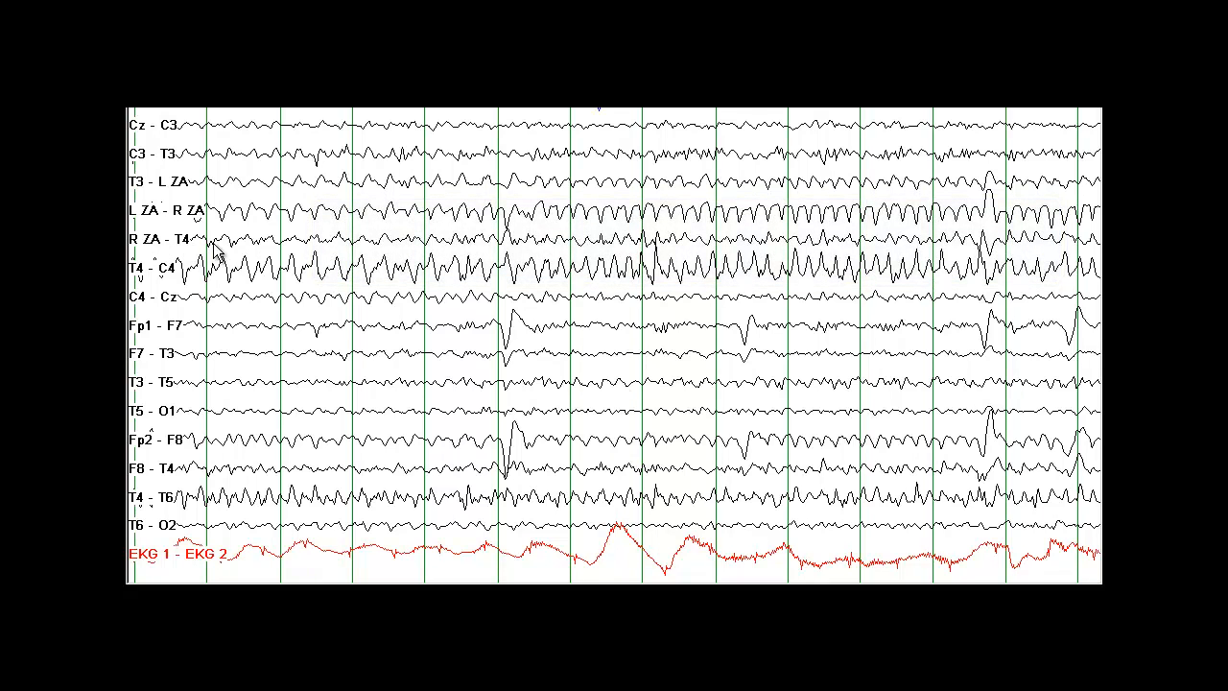